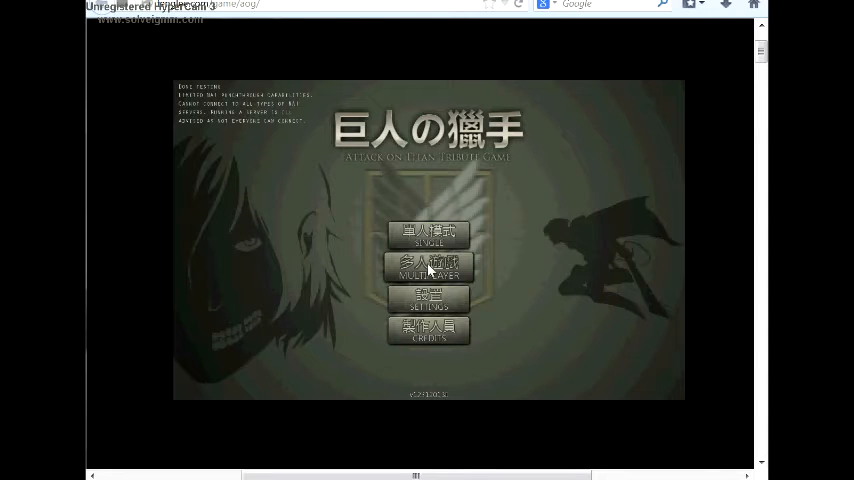
Reach the multiplayer Create Game screen and choose the forest map from the map list
click(428, 268)
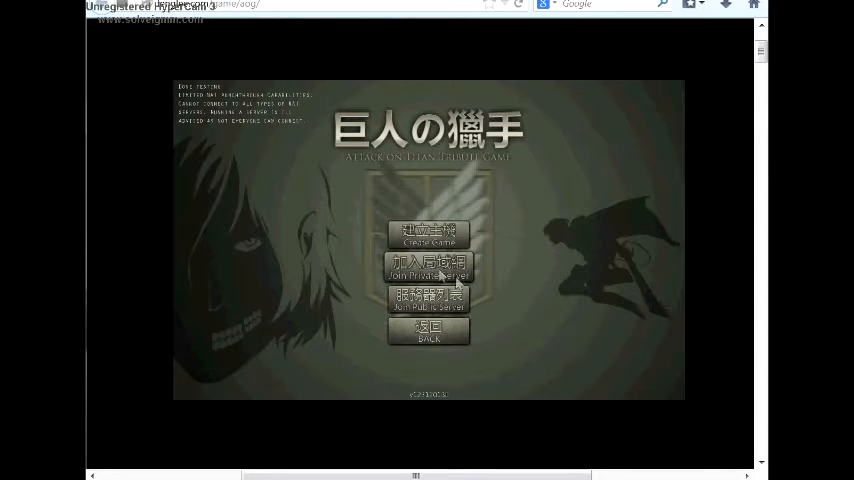
click(428, 236)
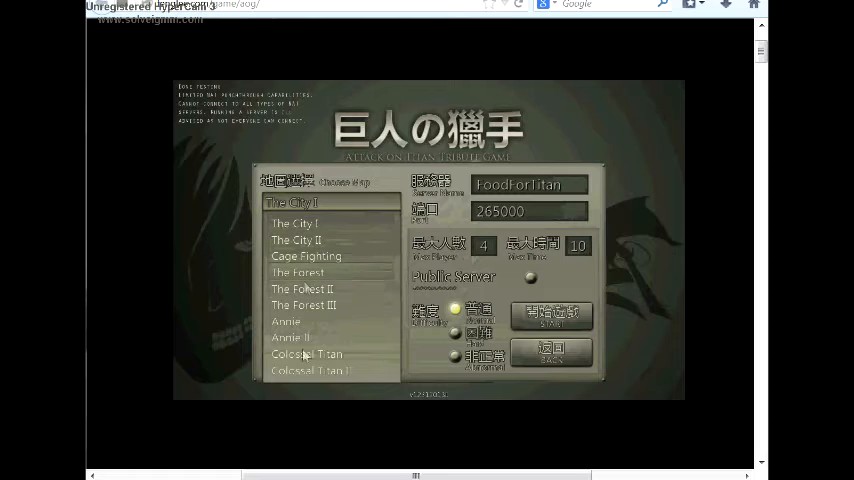
click(286, 320)
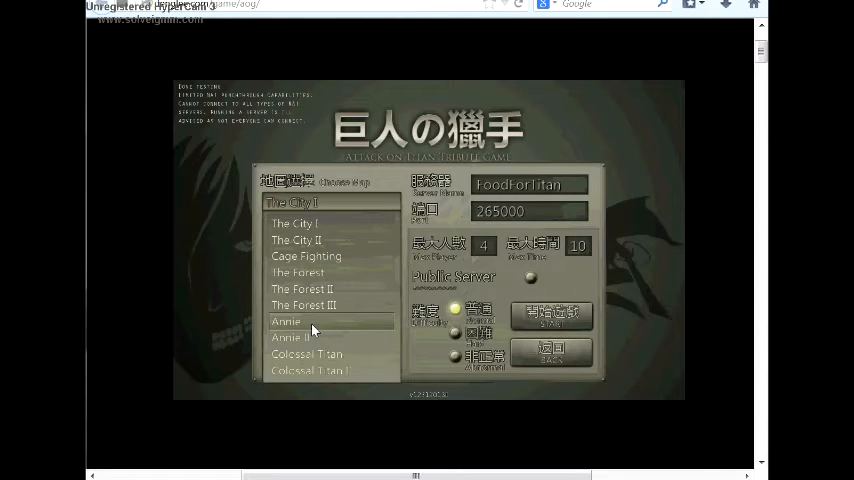
click(292, 336)
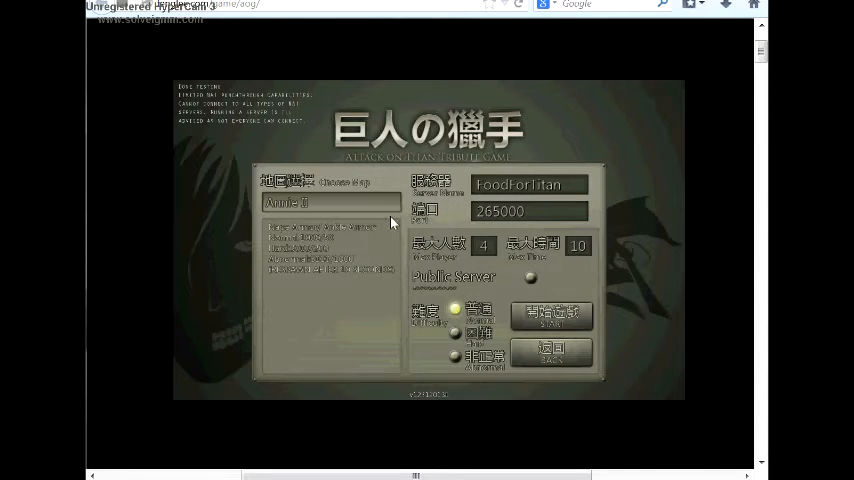
click(528, 212)
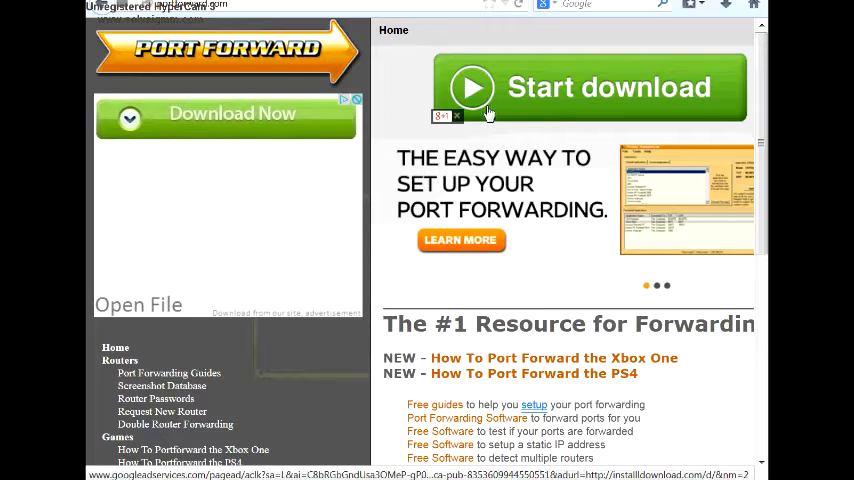
Scroll through the portforward.com home page and its router guides
scroll(down, 3)
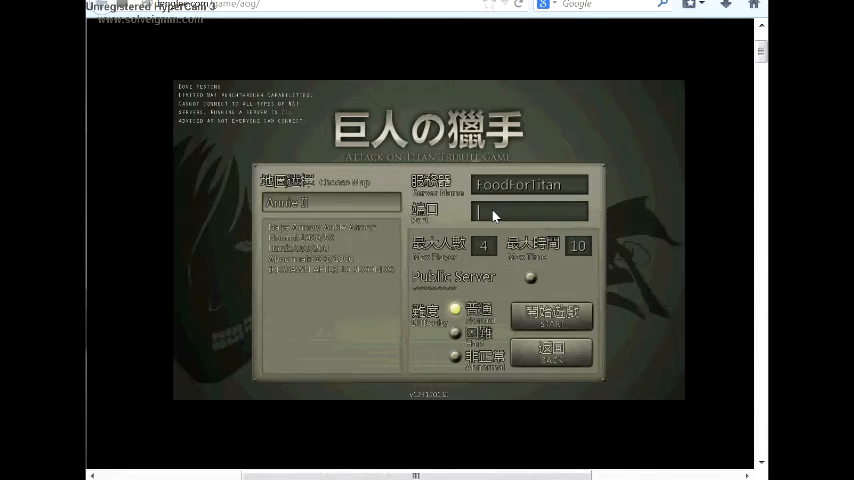
Set the server port to 7777 and create the server
text(7777)
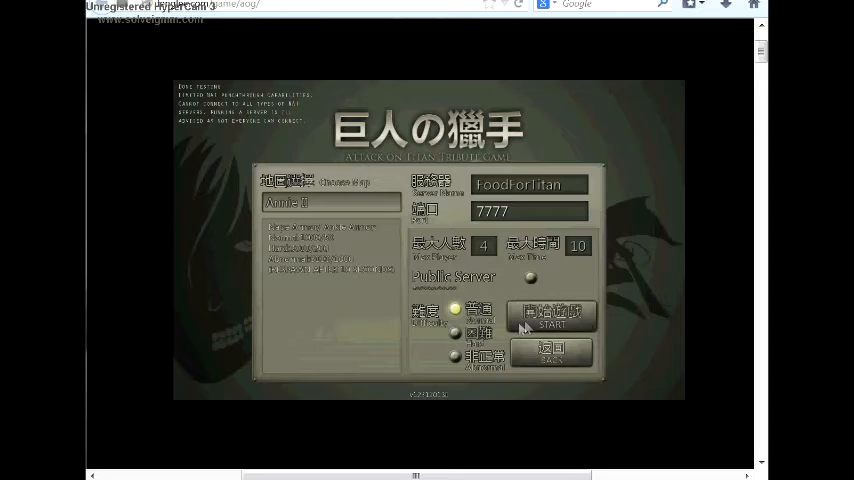
click(552, 318)
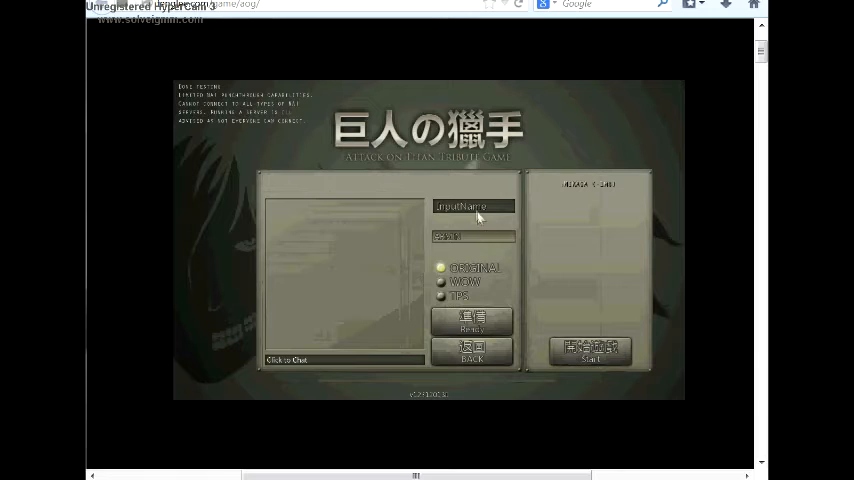
Enter the player name 'AL' on the character setup screen
text(AL)
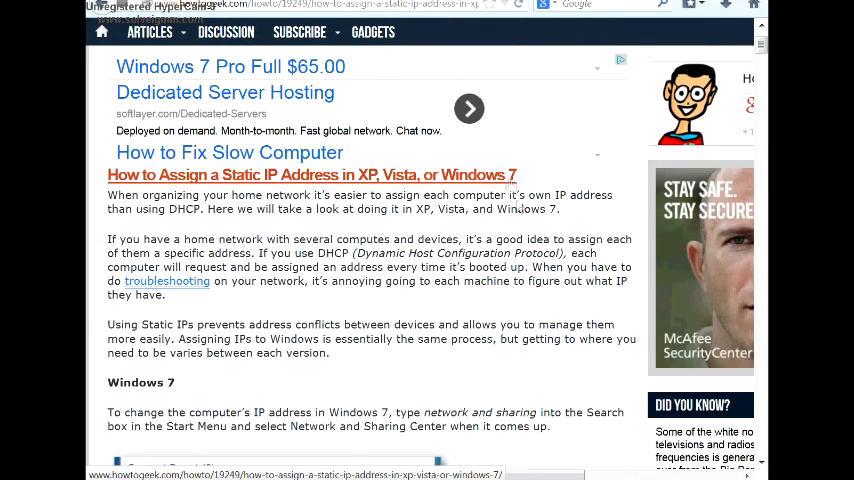
Read the static IP guide down to the Local Area Connection Properties steps
scroll(down, 3)
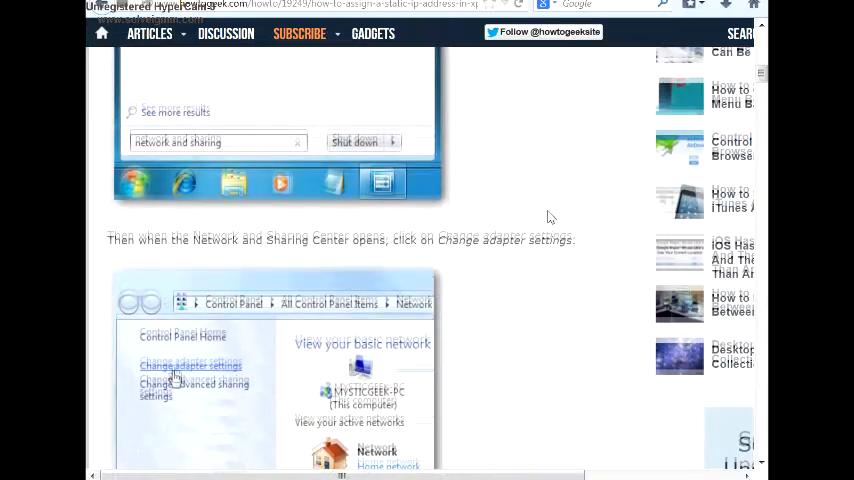
scroll(down, 3)
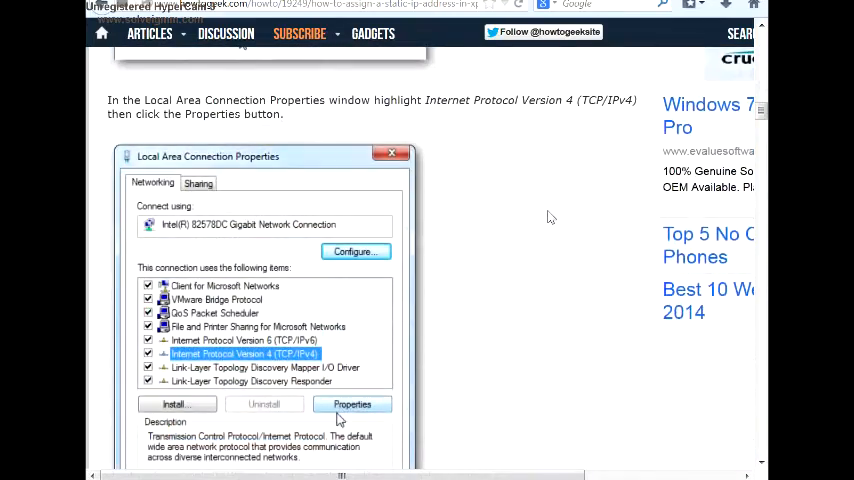
click(352, 404)
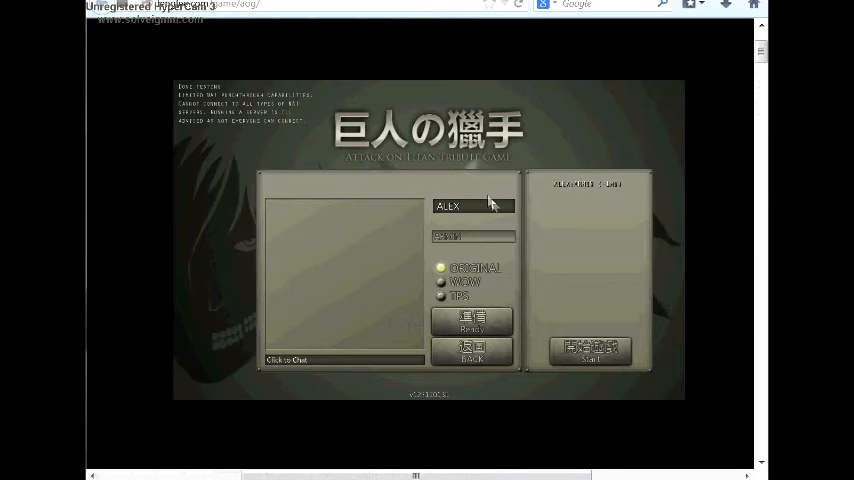
mouse_move(548, 260)
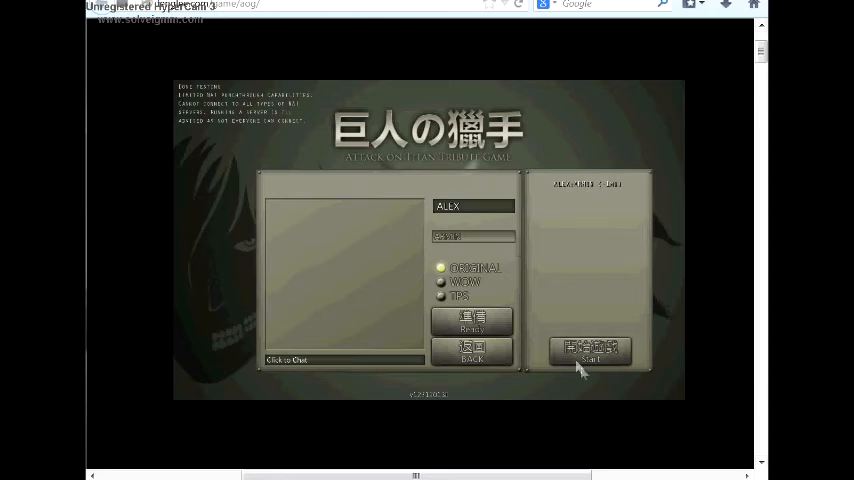
Start the match and spawn into the forest map
click(588, 352)
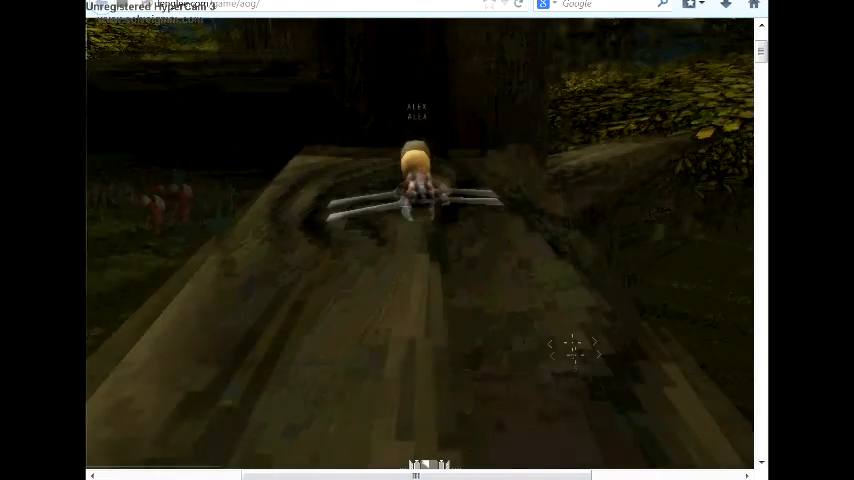